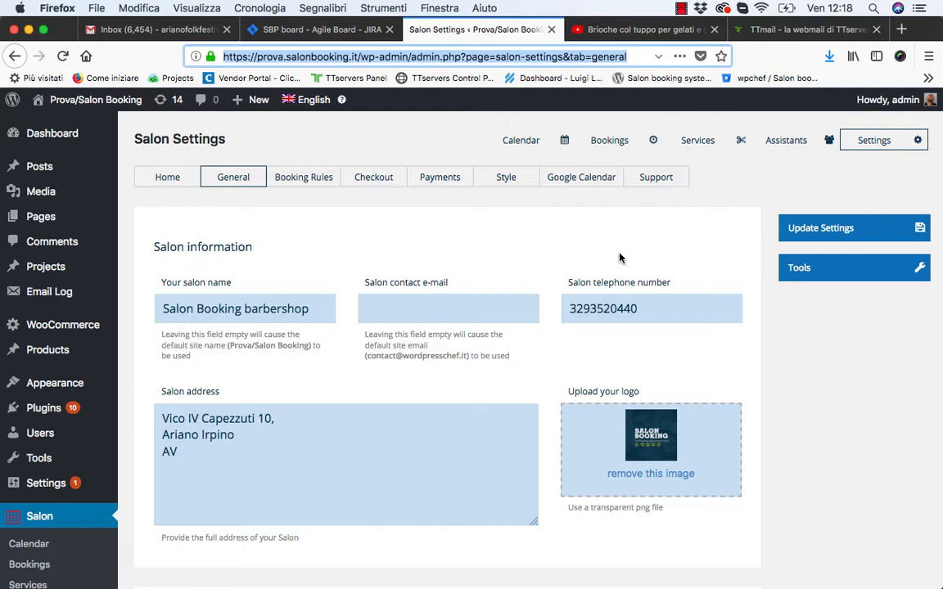
Enable the automatic feedback submission request in General settings and switch to the Gmail inbox
scroll("down", 3)
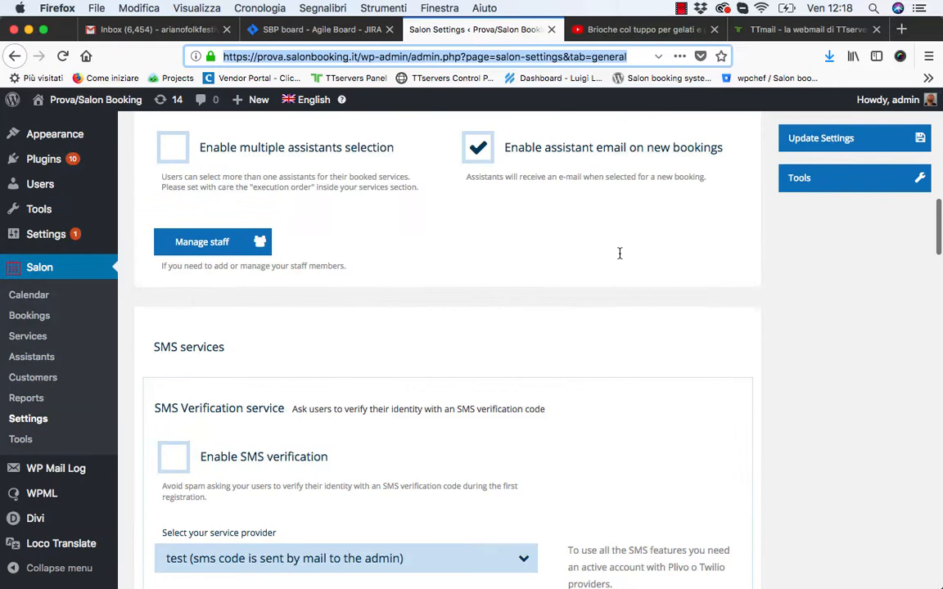
scroll("down", 3)
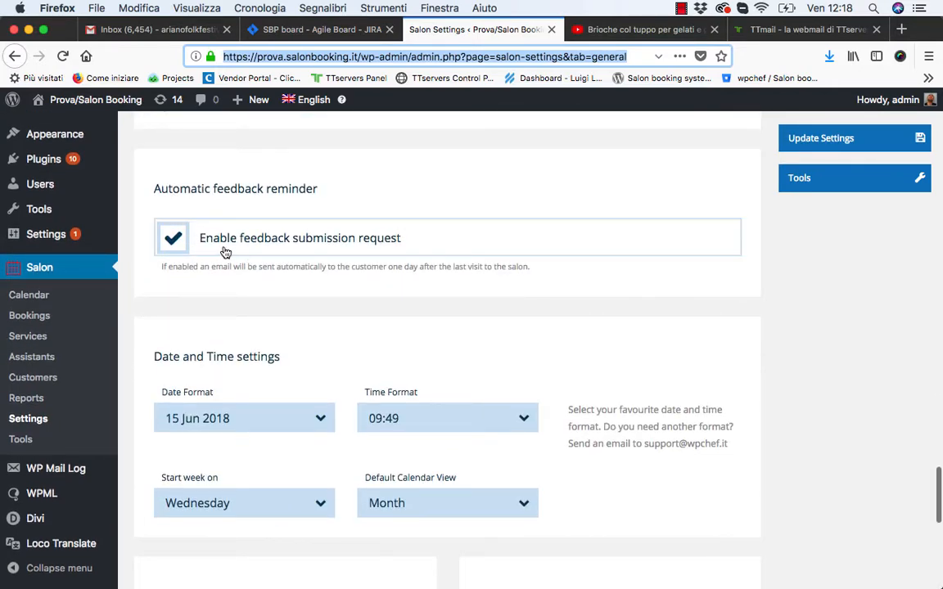
mouse_move(374, 249)
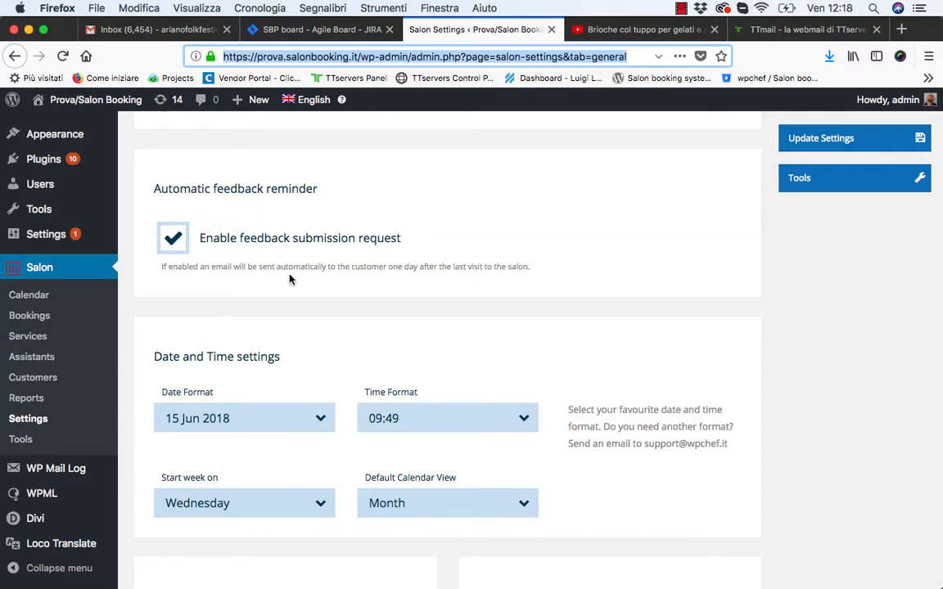
mouse_move(288, 275)
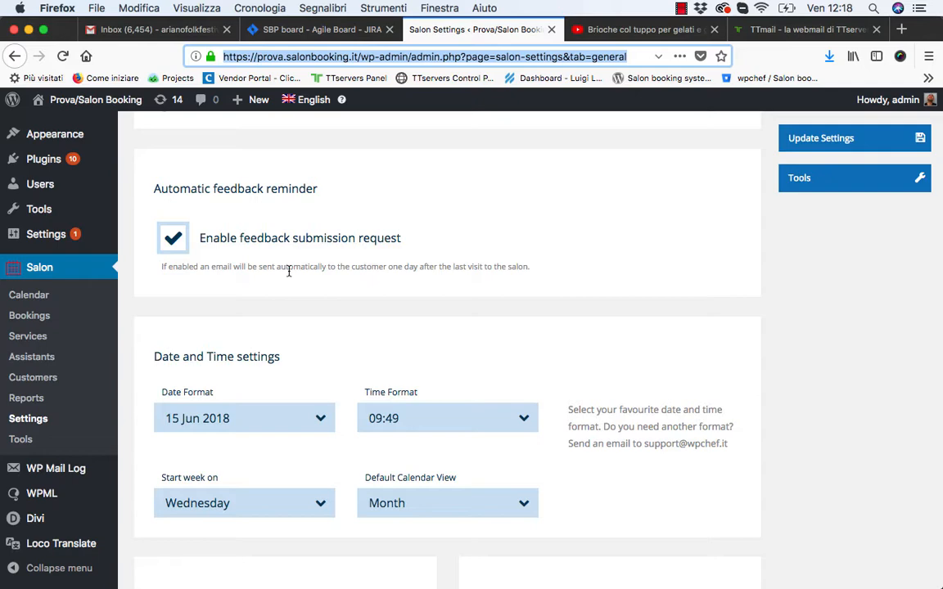
left_click(156, 29)
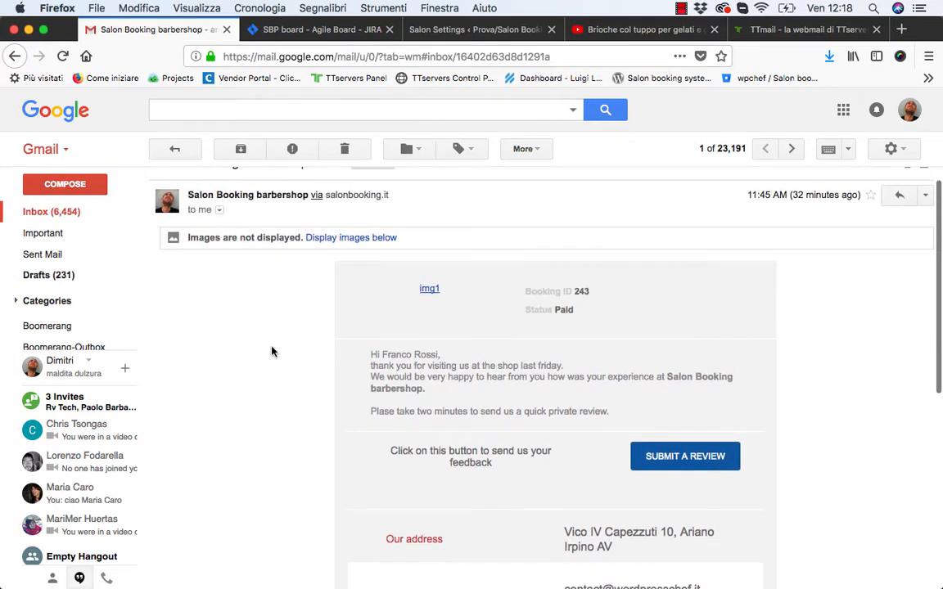
Show the email's images and follow its SUBMIT A REVIEW link to the review form
left_click(350, 237)
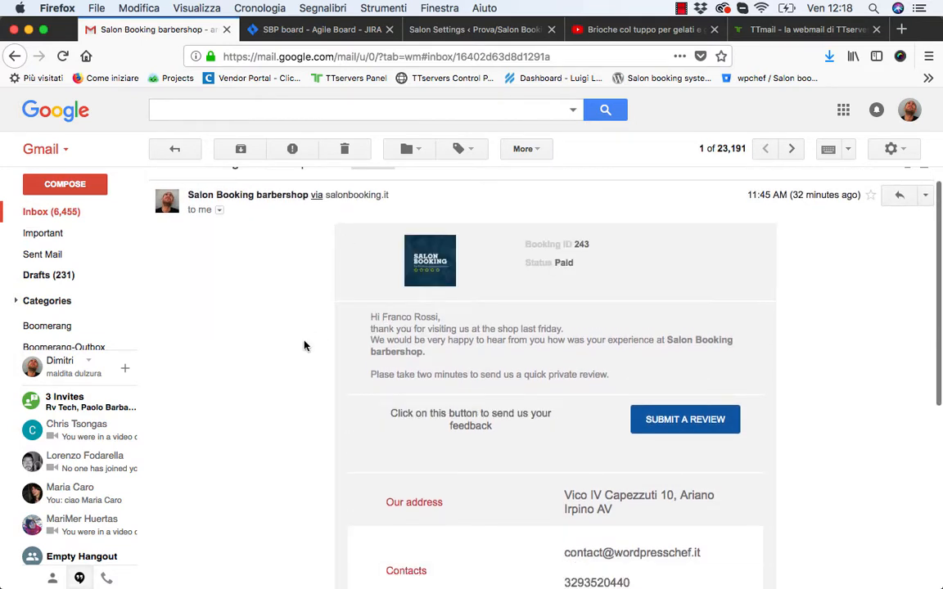
scroll("down", 3)
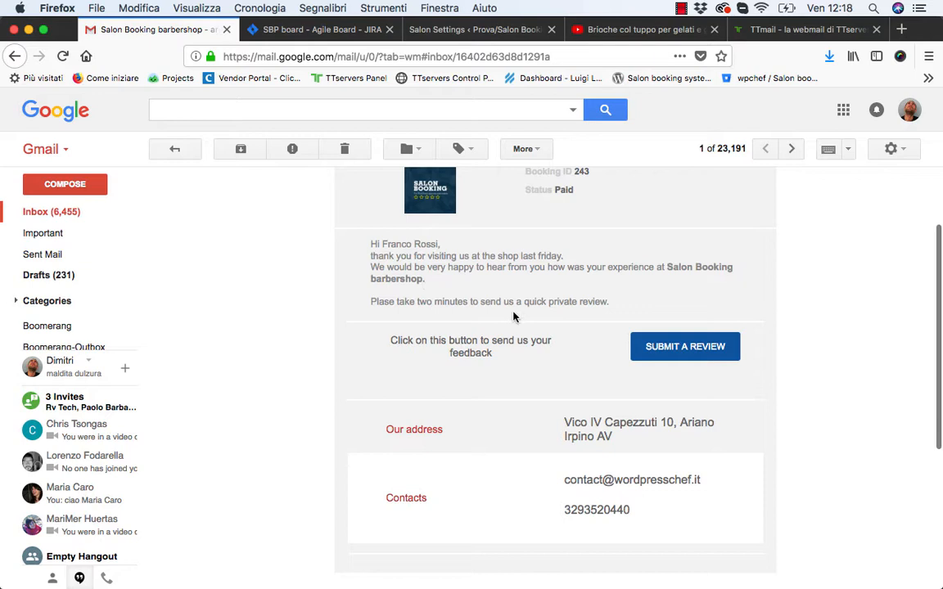
mouse_move(621, 336)
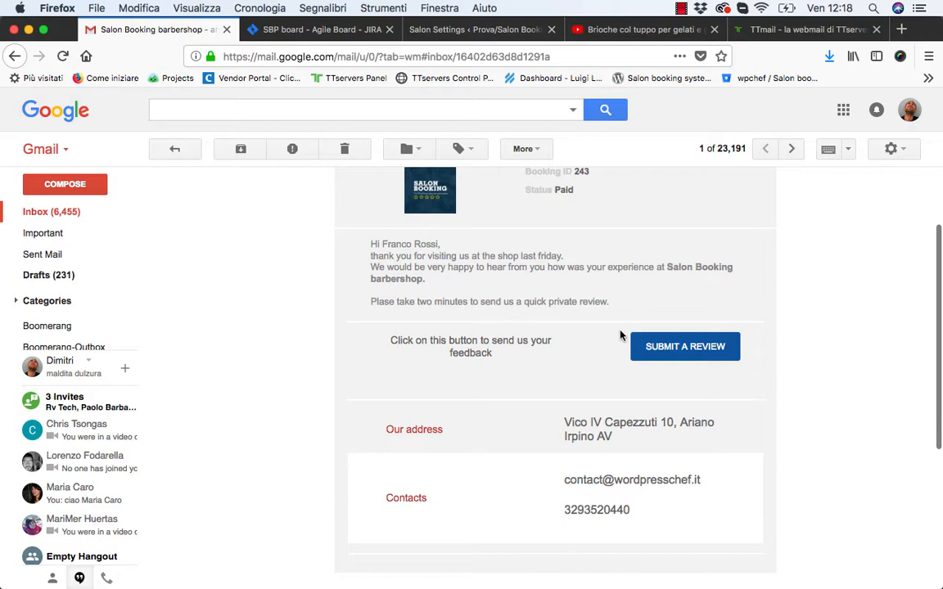
mouse_move(586, 350)
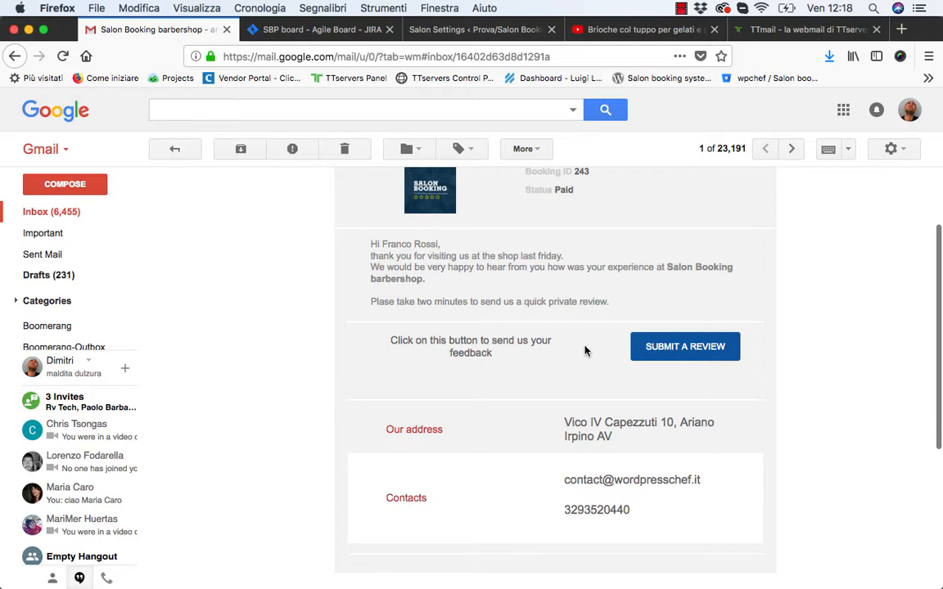
mouse_move(684, 347)
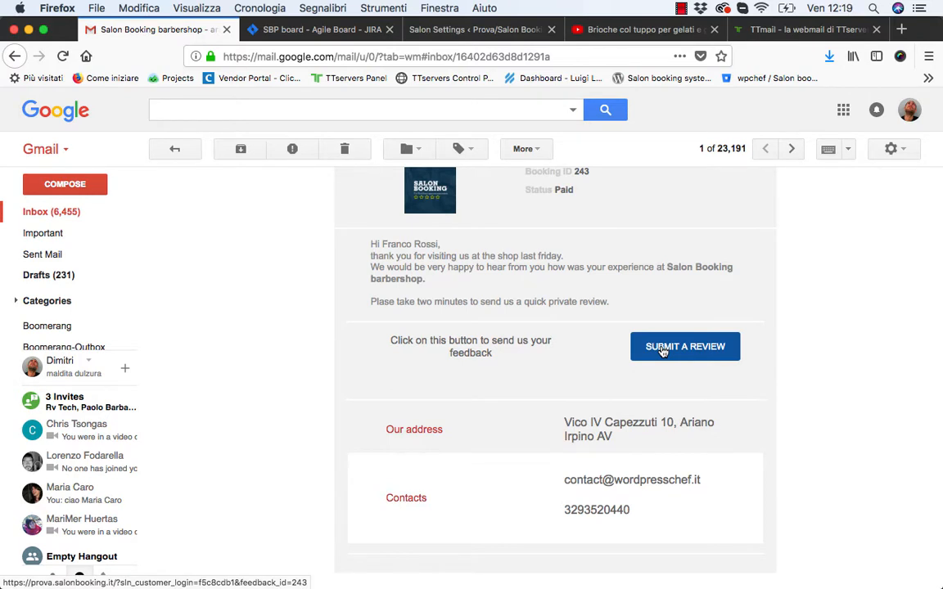
left_click(684, 347)
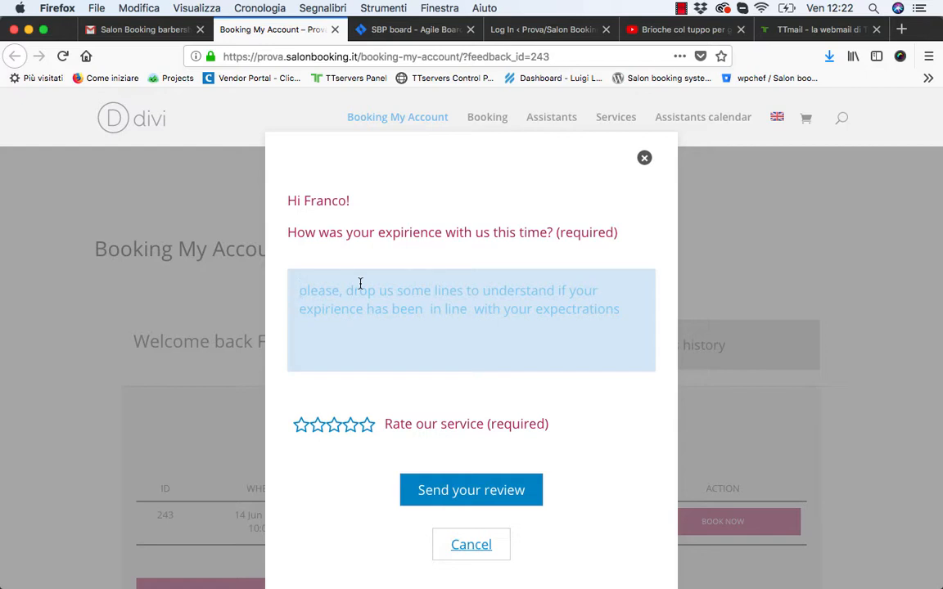
Enter the comment "I'm very happy with your service! See you soon."
type("I'm very")
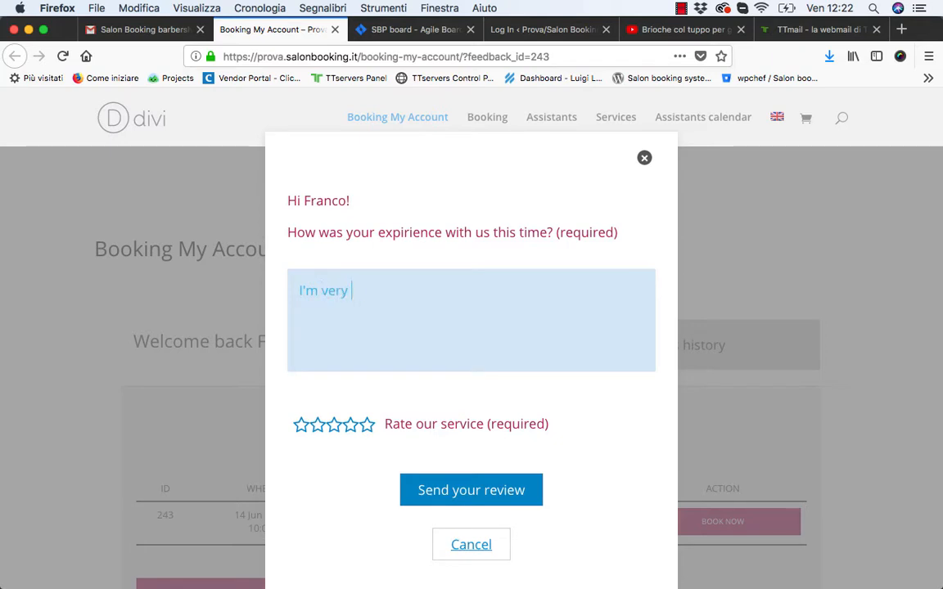
type("happy with")
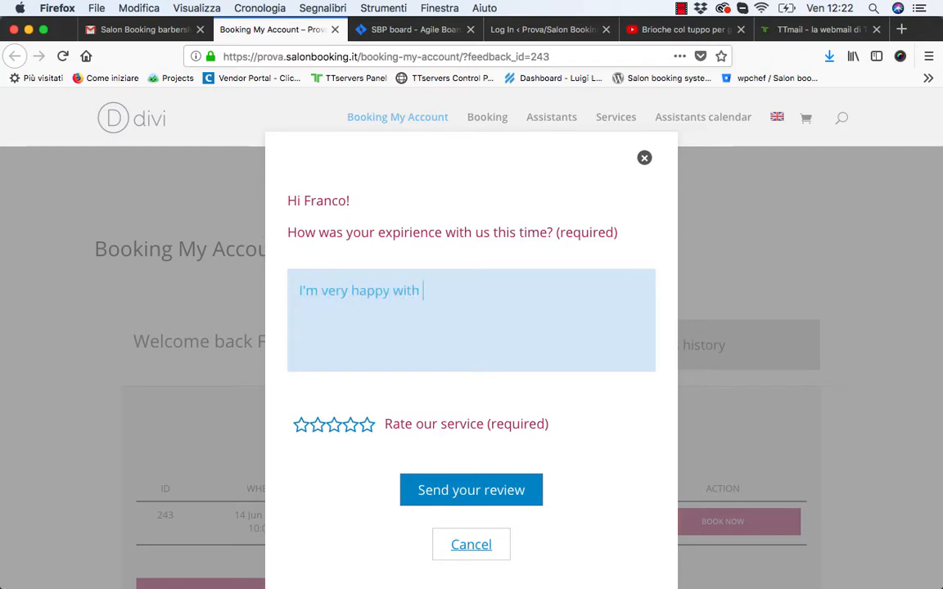
type("your service")
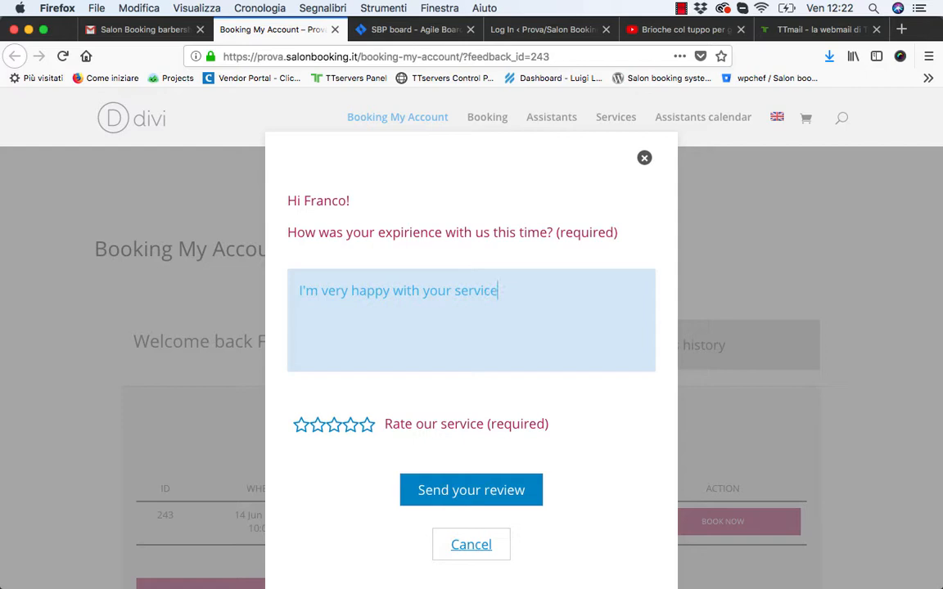
type("! See y")
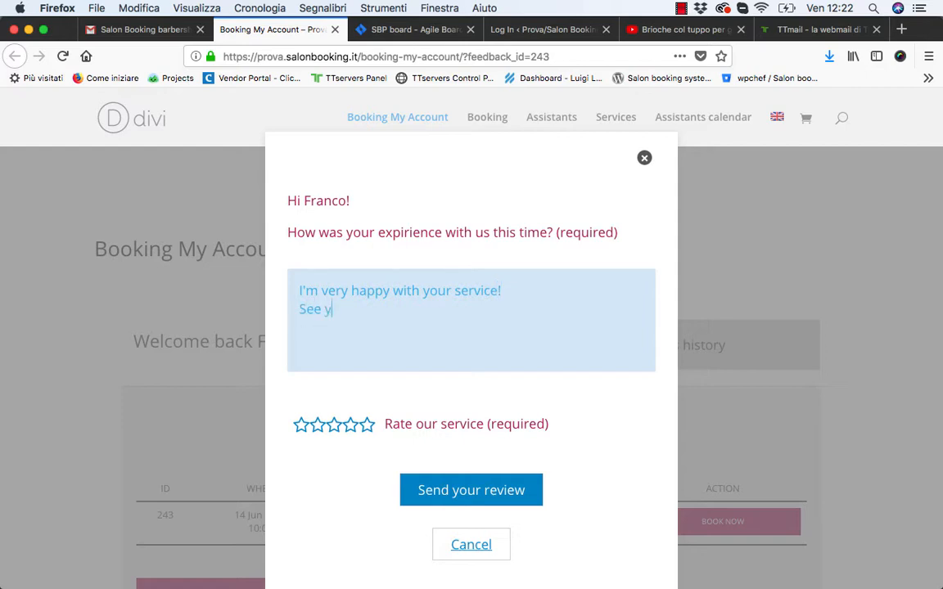
Rate the service three stars and submit the review
left_click(350, 424)
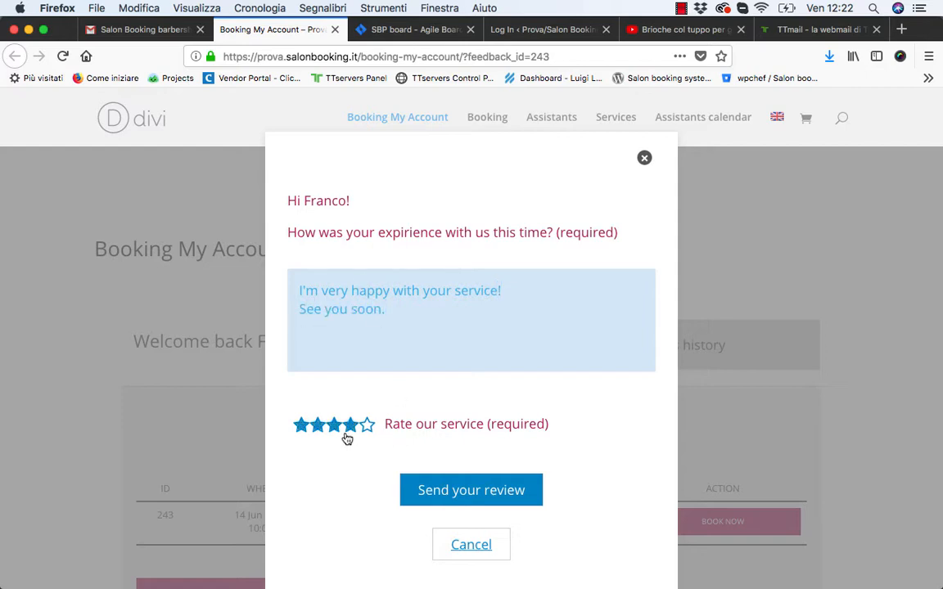
left_click(317, 424)
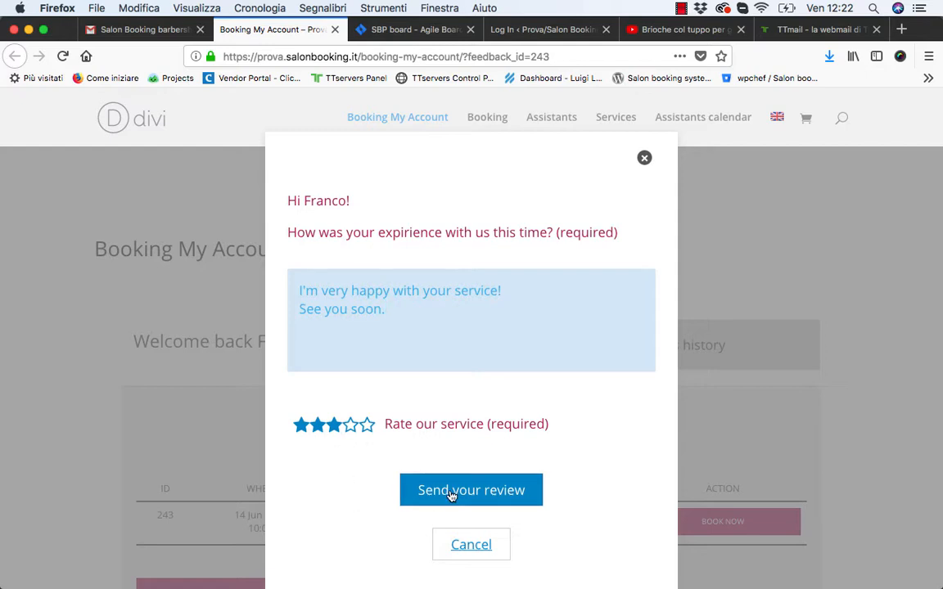
left_click(472, 490)
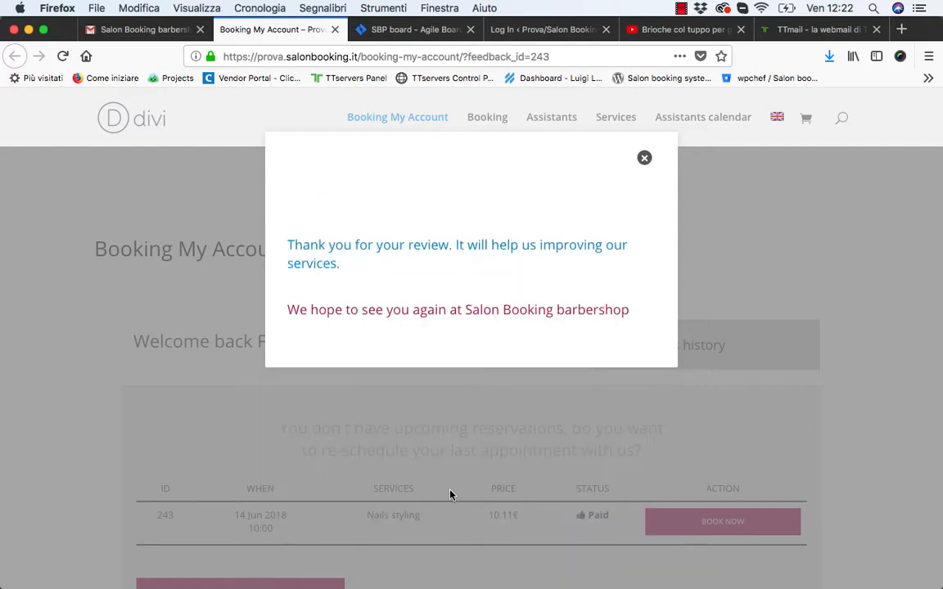
Dismiss the thank-you popup, check booking 243's rating in the reservation history, and go to the TTmail inbox
left_click(645, 158)
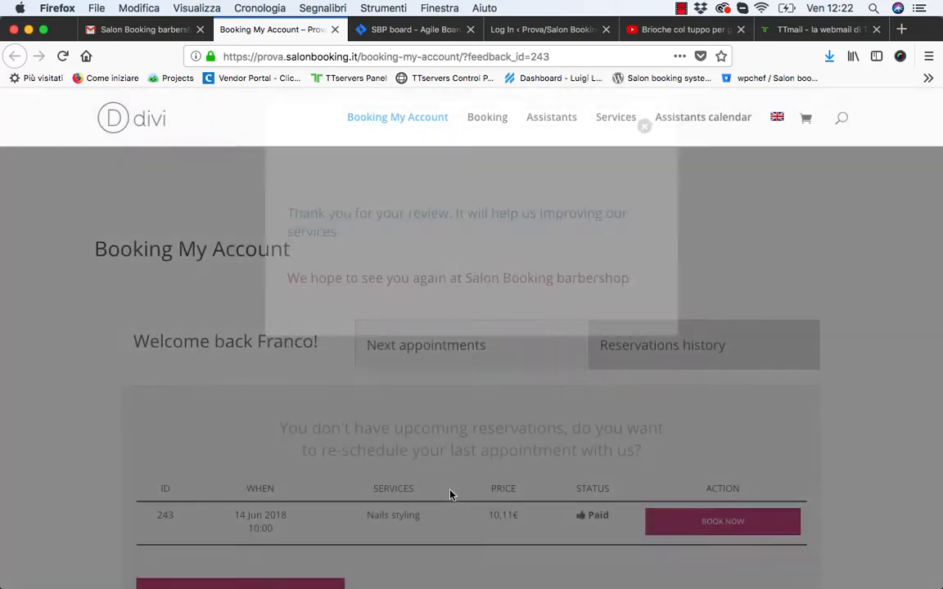
scroll("down", 3)
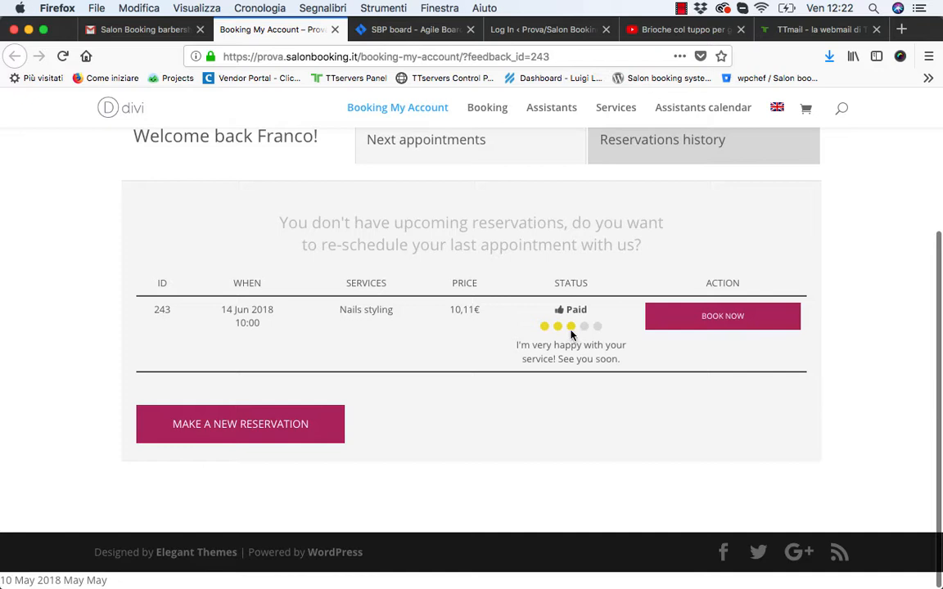
mouse_move(534, 342)
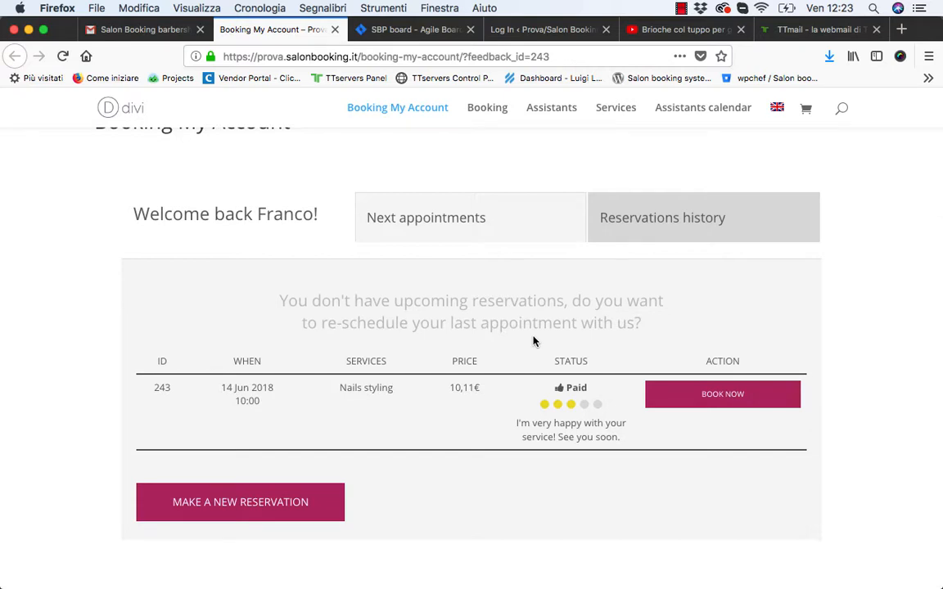
left_click(819, 30)
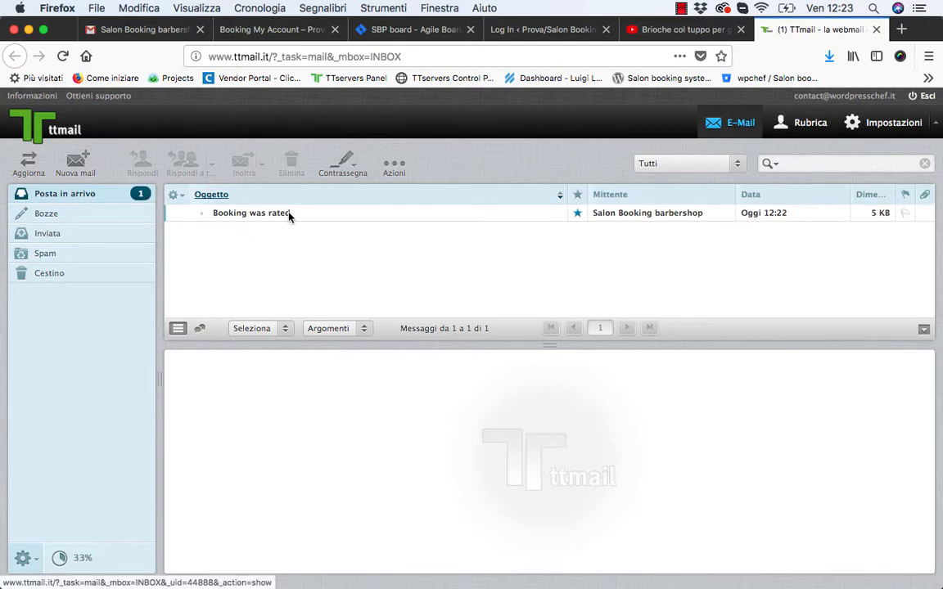
Read the 'Booking was rated' email and follow READ THE FULL REVIEW to the site admin
left_click(249, 213)
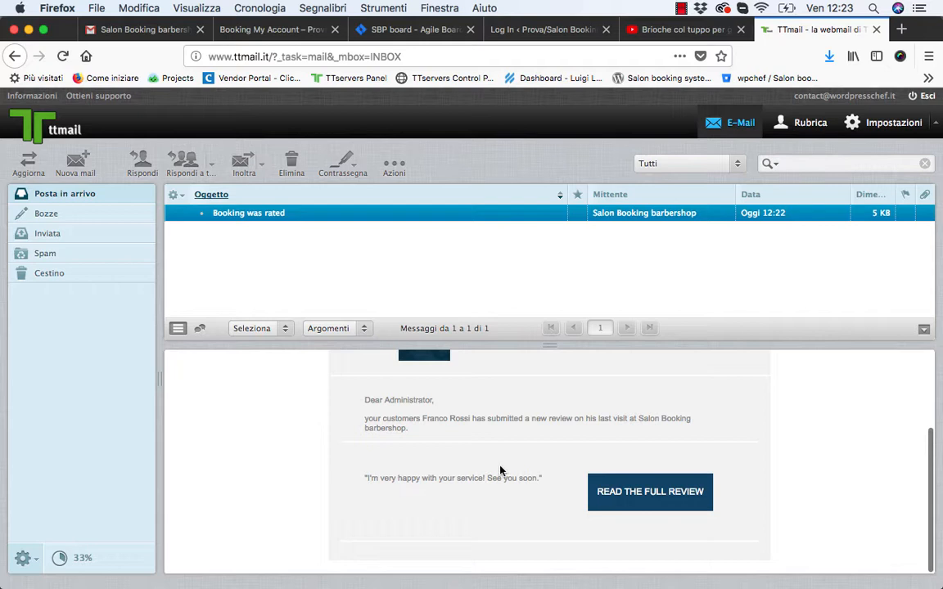
mouse_move(617, 498)
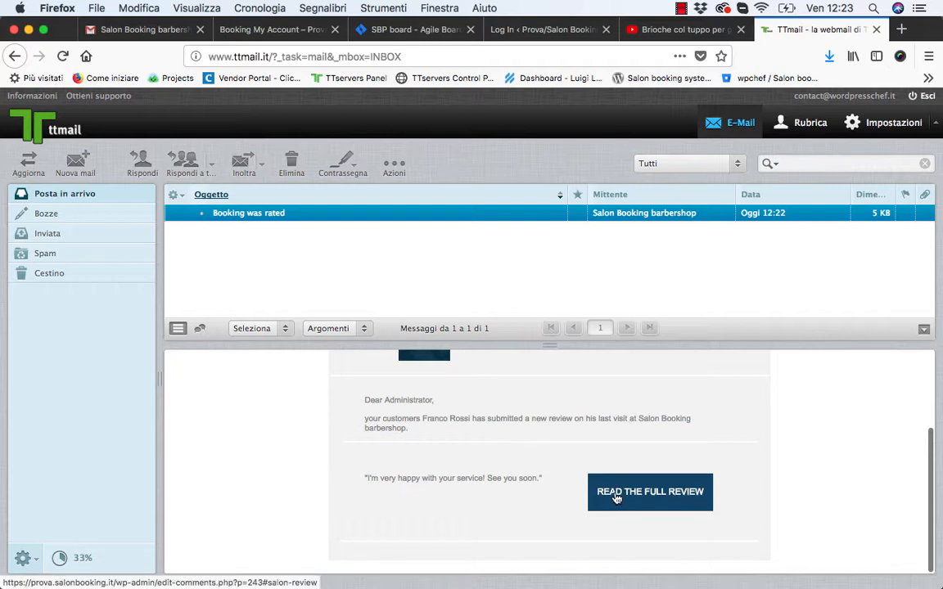
mouse_move(616, 498)
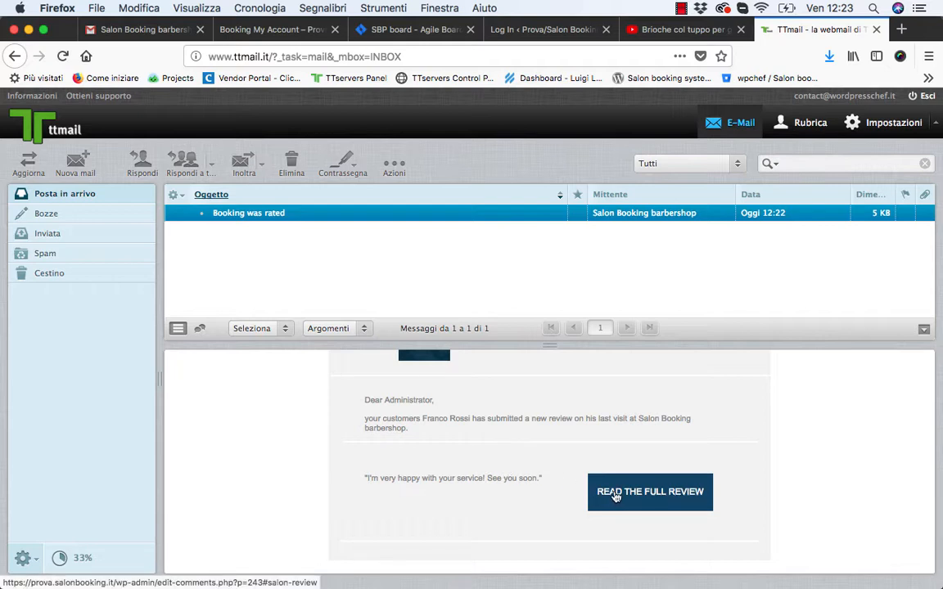
left_click(650, 491)
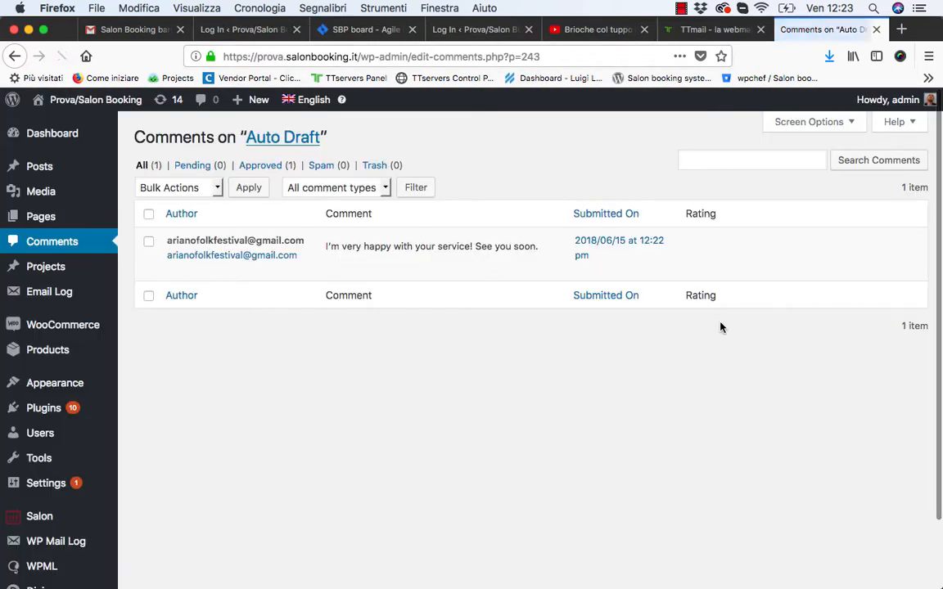
mouse_move(432, 246)
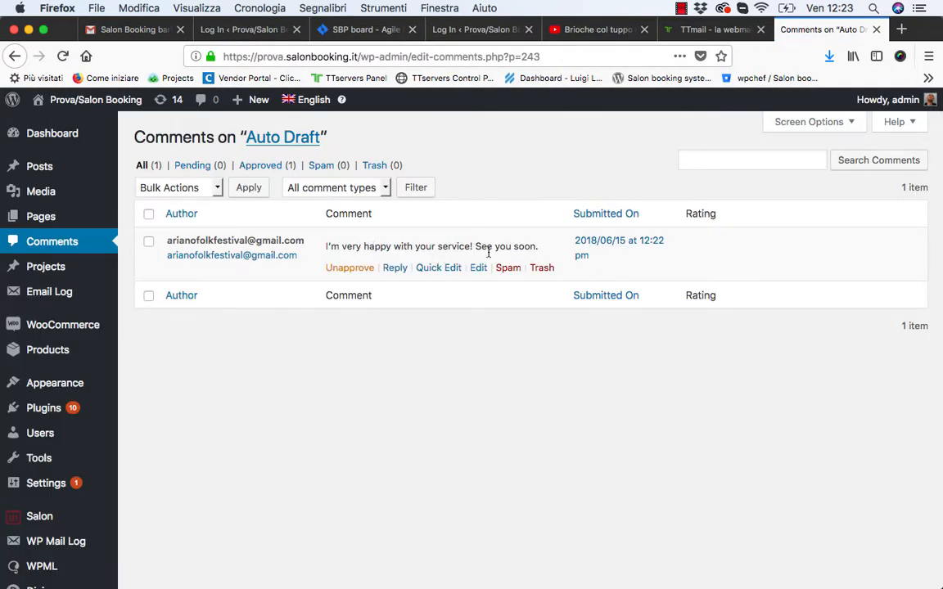
mouse_move(521, 242)
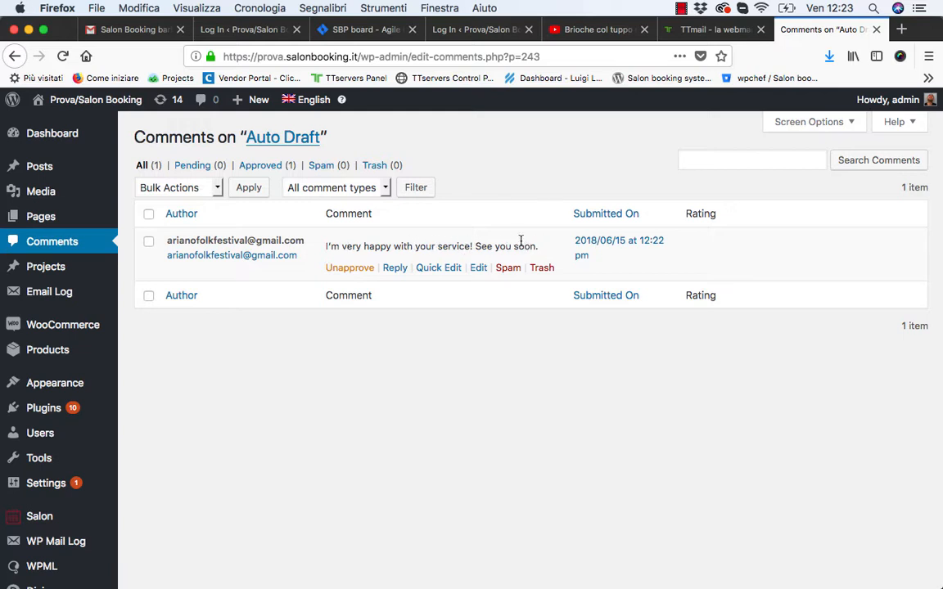
mouse_move(446, 299)
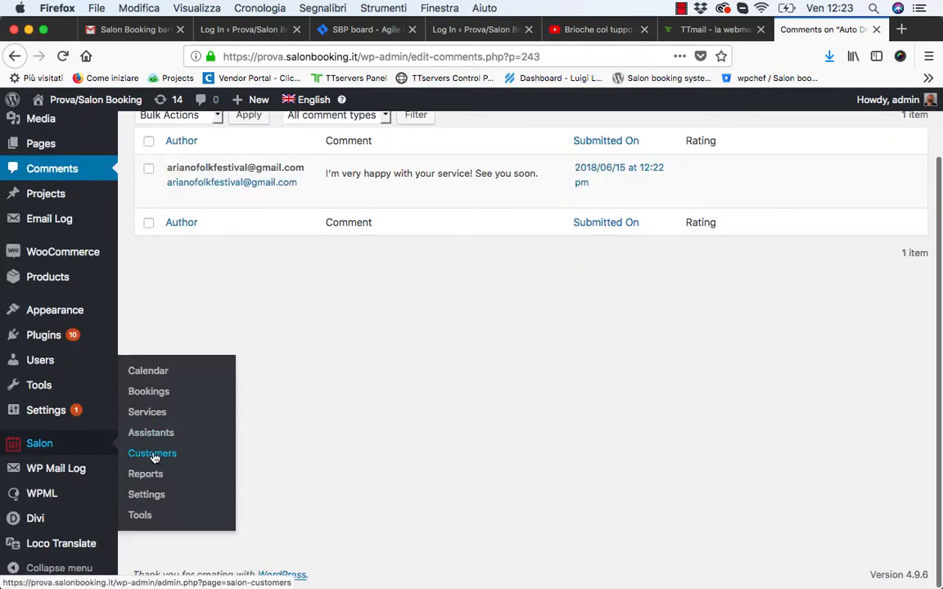
left_click(153, 454)
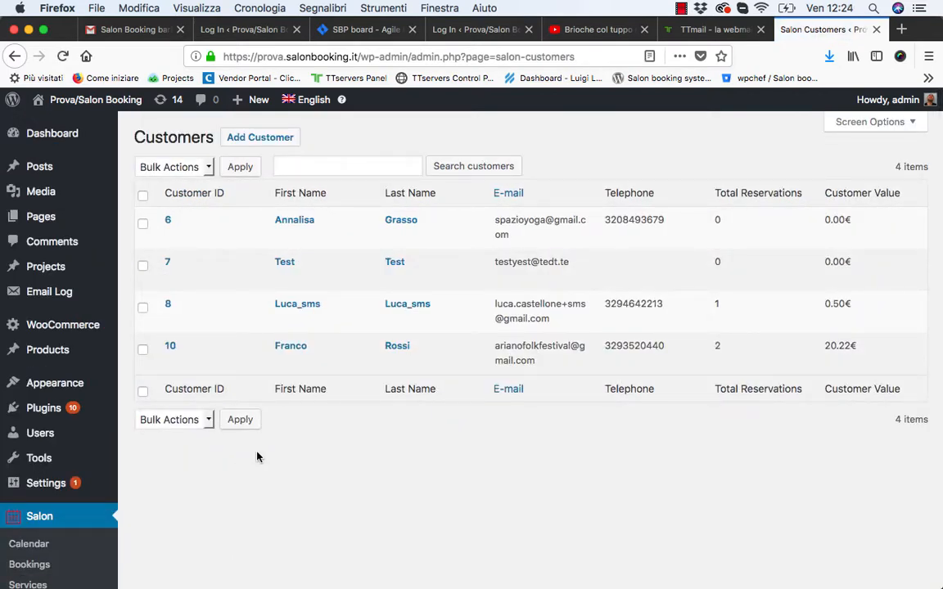
mouse_move(291, 346)
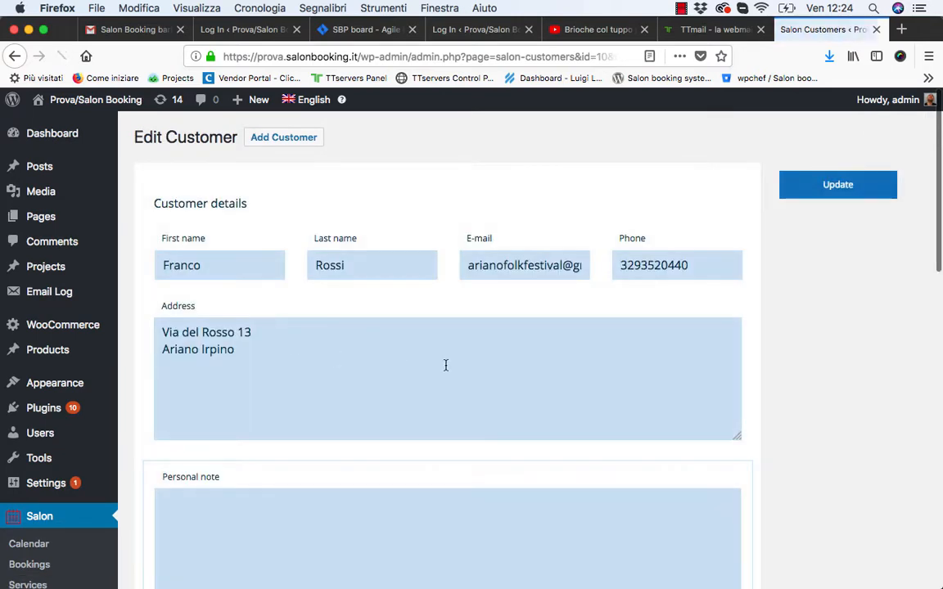
scroll("down", 3)
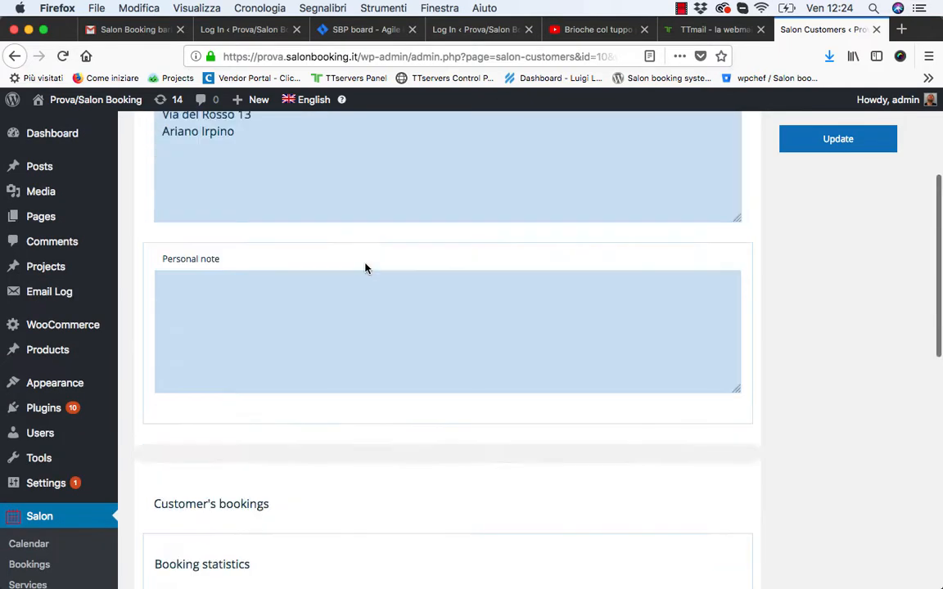
scroll("down", 3)
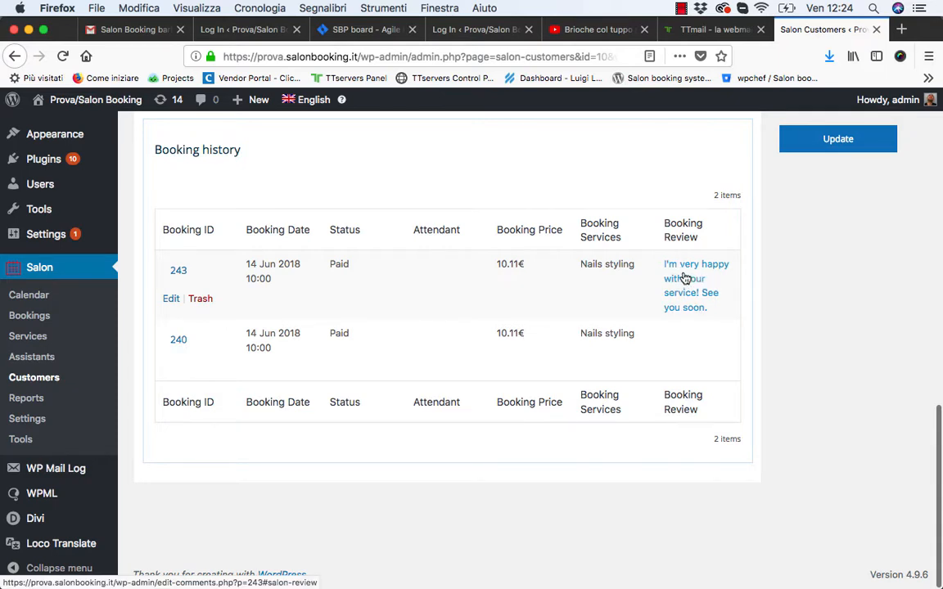
mouse_move(686, 285)
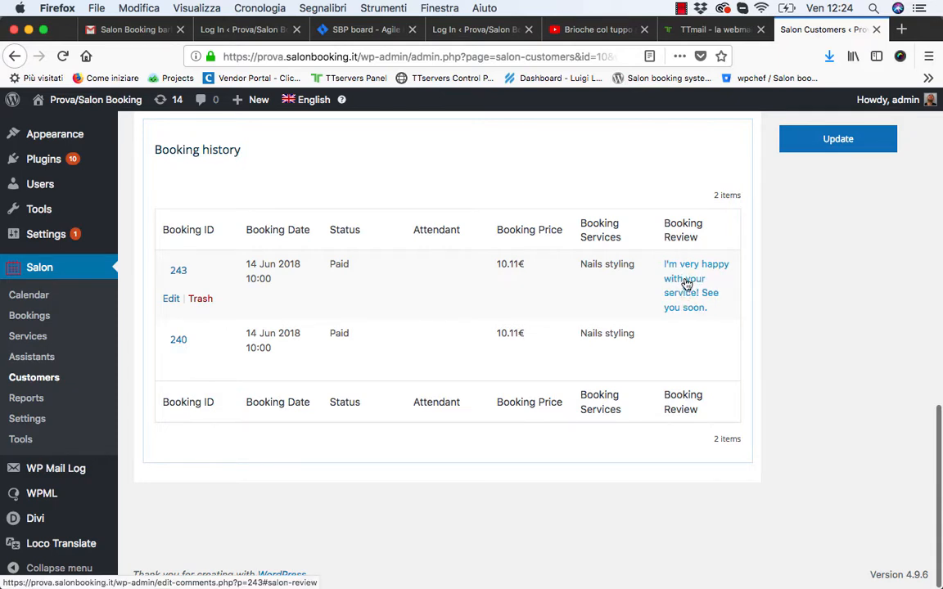